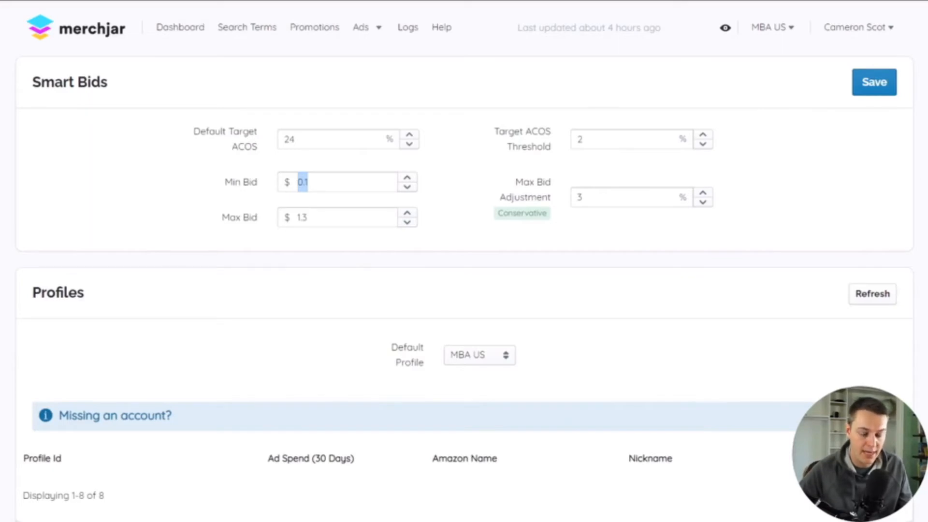
pyautogui.moveTo(213, 351)
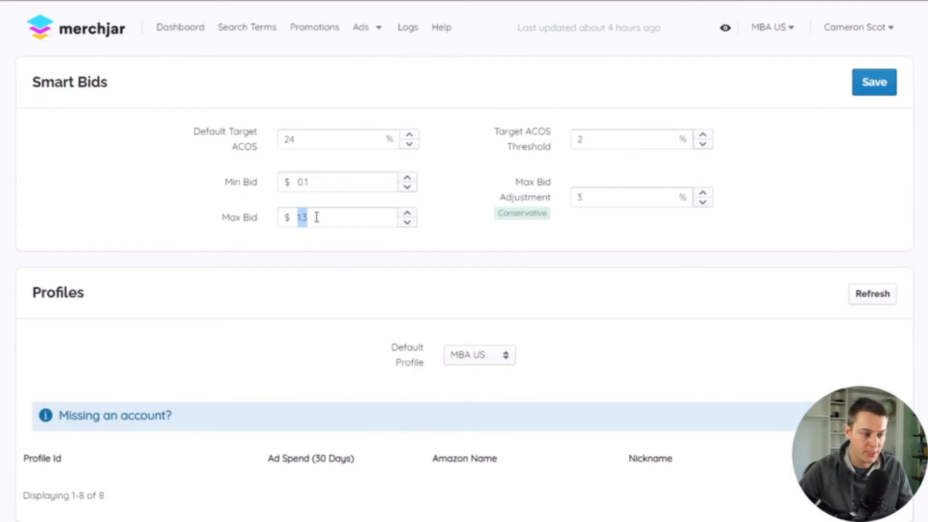
# Step: Select the maximum bid value in the Targets list
pyautogui.click(338, 217)
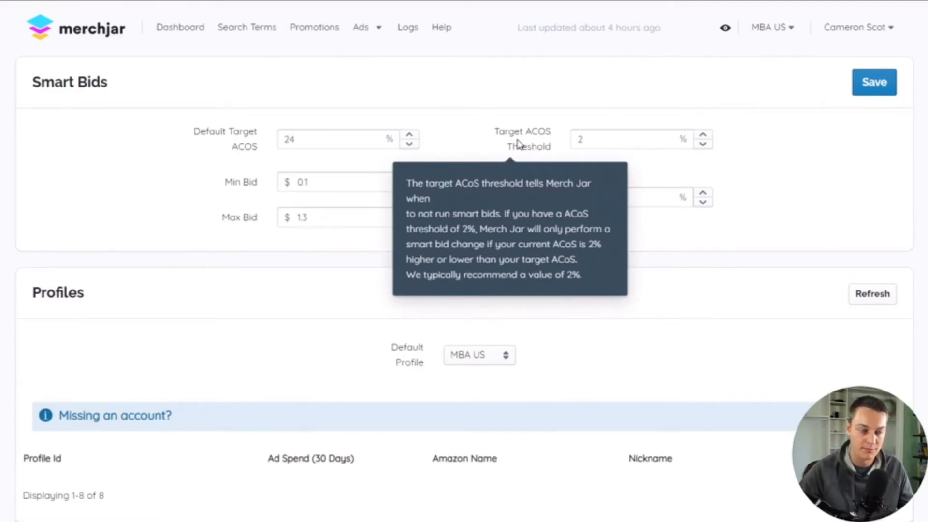
pyautogui.moveTo(523, 197)
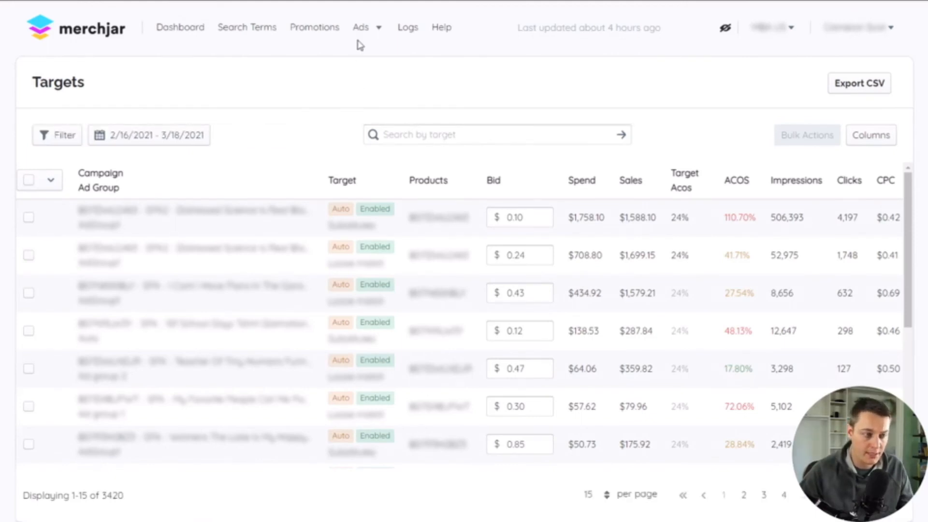
# Step: Go to Ads > Campaigns and toggle Smart Bid on, then off, for the $2,485.33 campaign
pyautogui.click(360, 27)
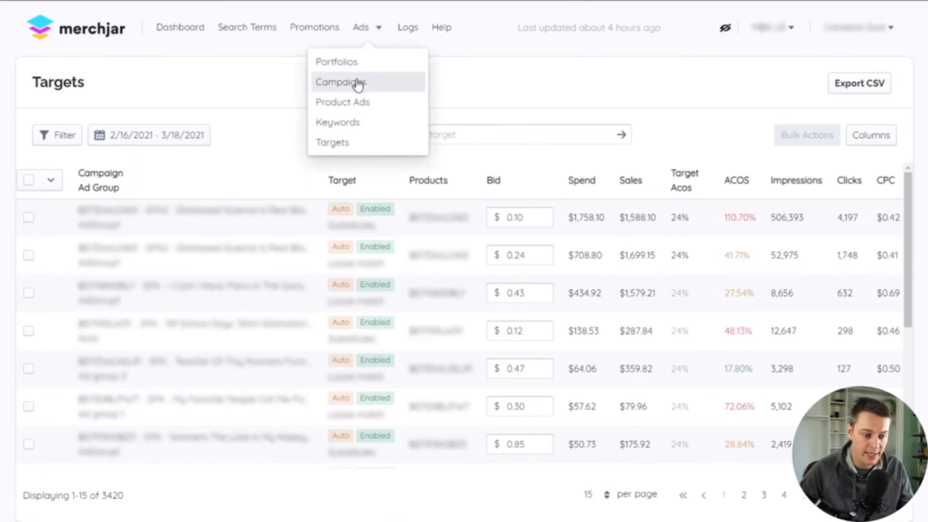
pyautogui.click(341, 81)
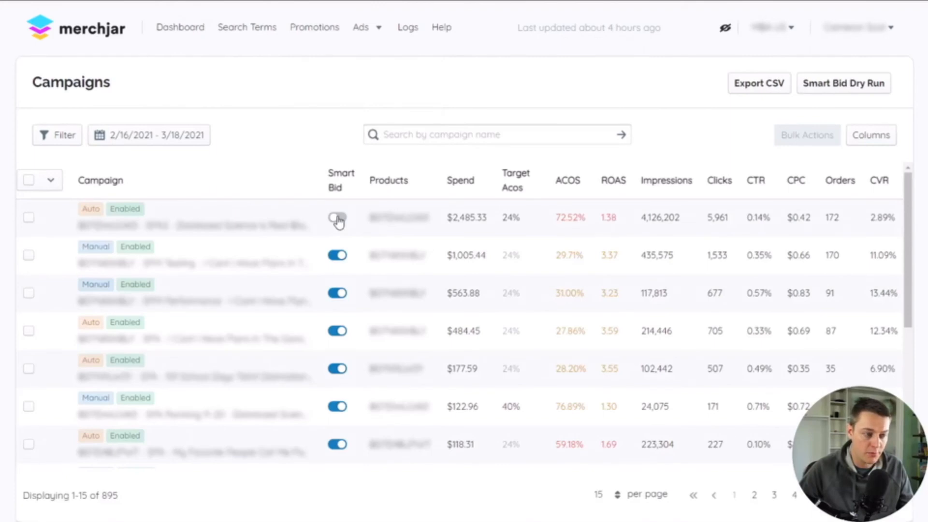
pyautogui.click(337, 217)
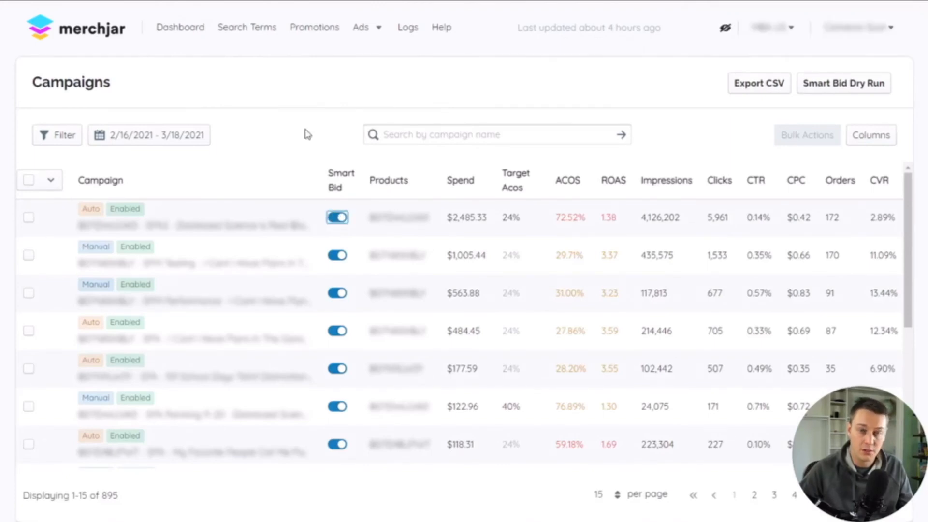
pyautogui.moveTo(342, 148)
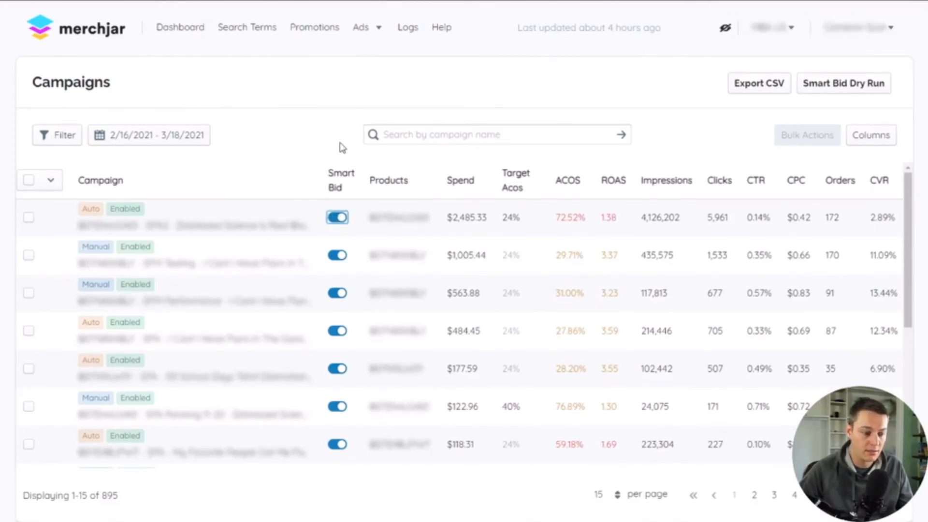
pyautogui.click(337, 217)
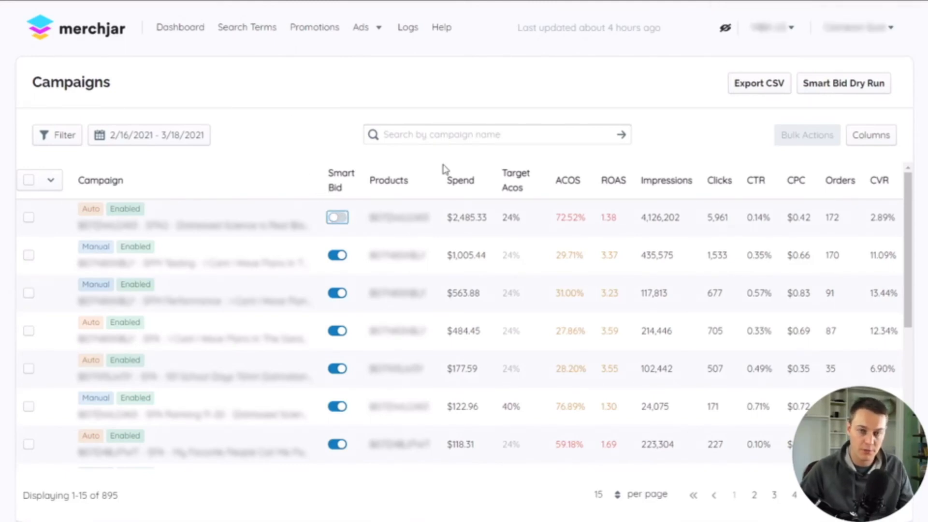
pyautogui.moveTo(799, 94)
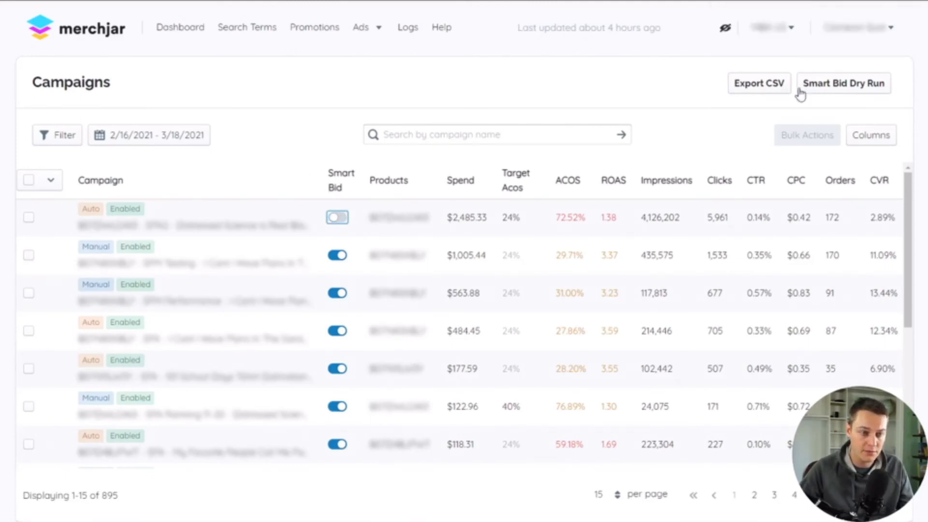
pyautogui.click(338, 217)
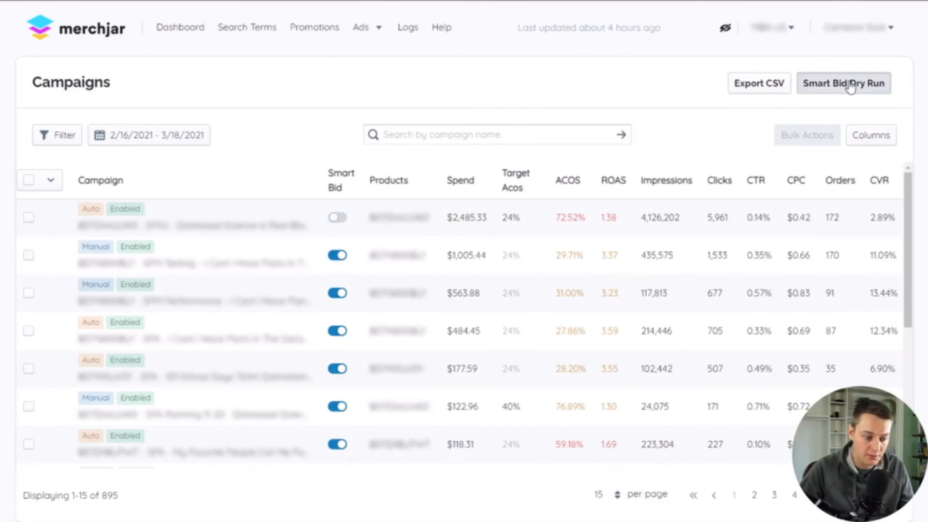
pyautogui.click(844, 83)
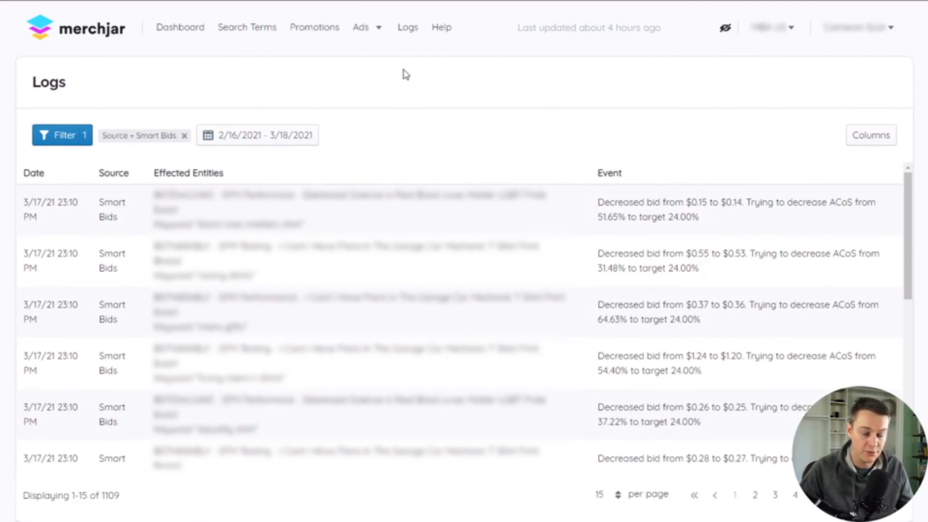
# Step: Highlight the top Smart Bids log entry cutting the bid from $0.15 to $0.14
pyautogui.moveTo(598, 202); pyautogui.dragTo(698, 217)
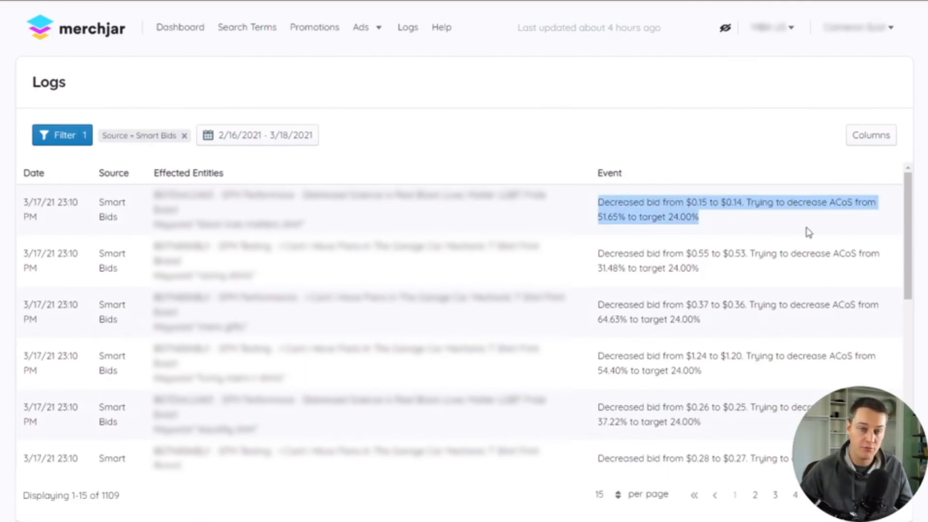